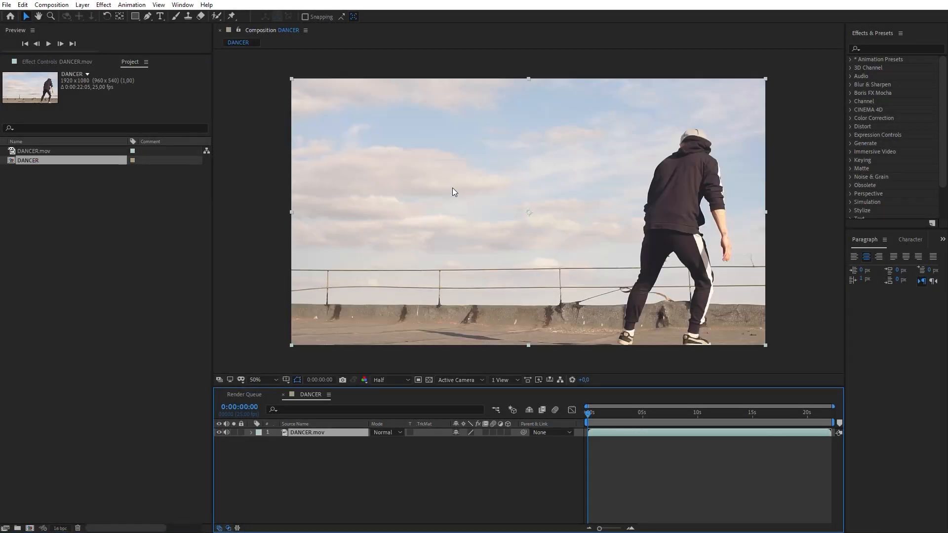
Step: Apply Echo to the dancer clip, composited in front, with 0.10 starting intensity
{"action": "type", "text": "ech"}
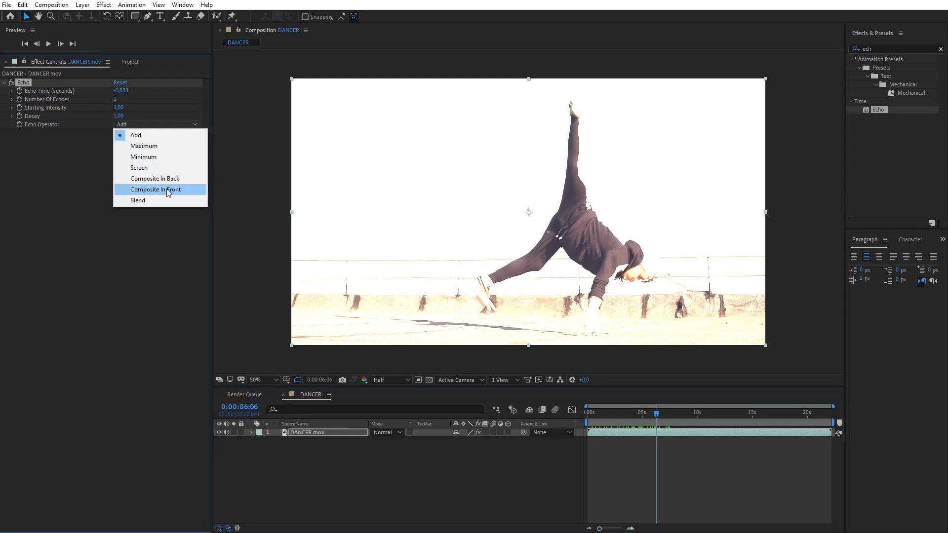
{"action": "left_click", "coordinate": [154, 189]}
{"action": "type", "text": "25"}
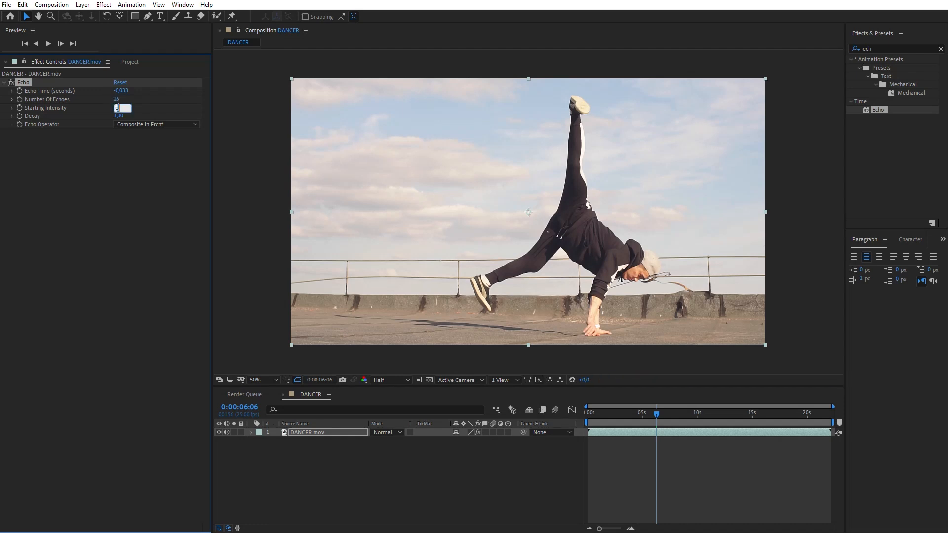
{"action": "type", "text": "0,10"}
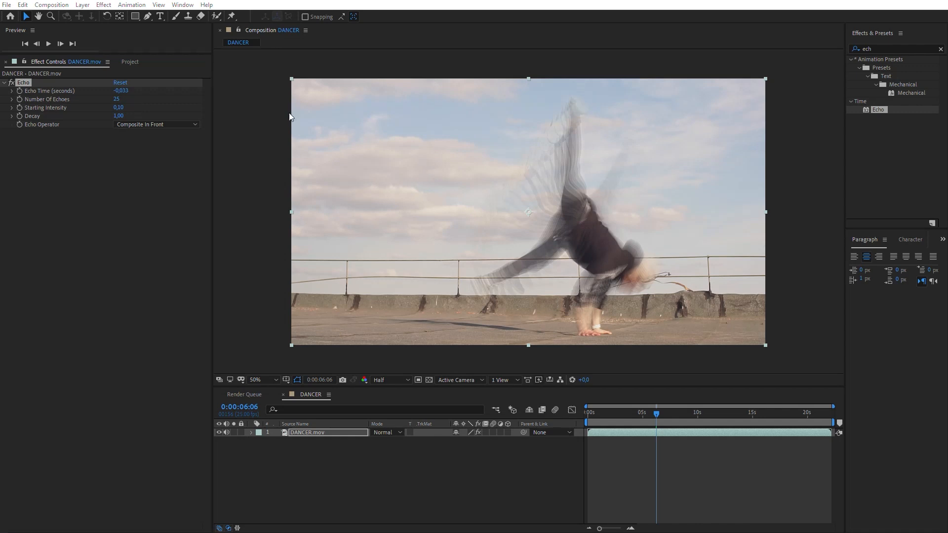
Step: Search the effects for Pixel Motion Blur to apply it to the dancer clip
{"action": "type", "text": "mot"}
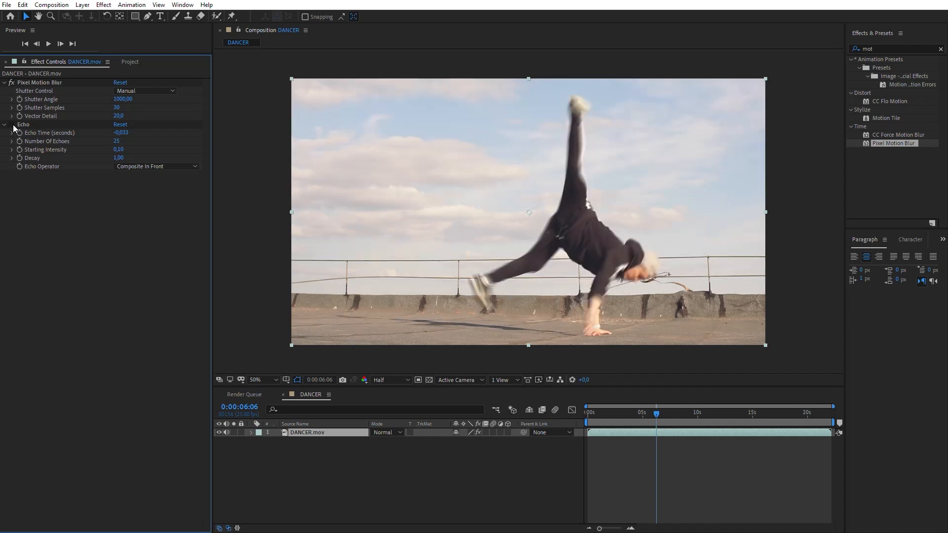
Step: Queue DANCER as a maximum-quality JPEG sequence saved to PRE-RENDER/DANCER
{"action": "left_click", "coordinate": [52, 5]}
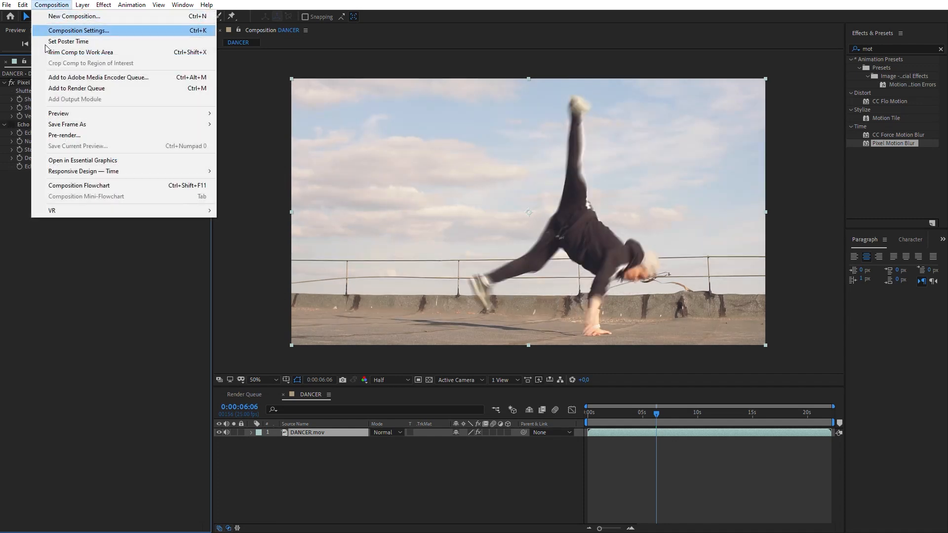
{"action": "left_click", "coordinate": [76, 89]}
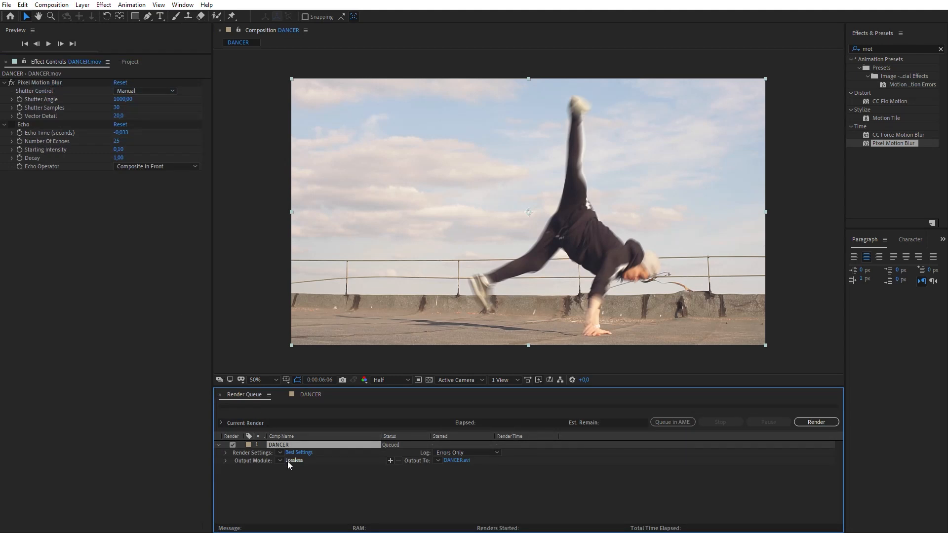
{"action": "left_click", "coordinate": [294, 460]}
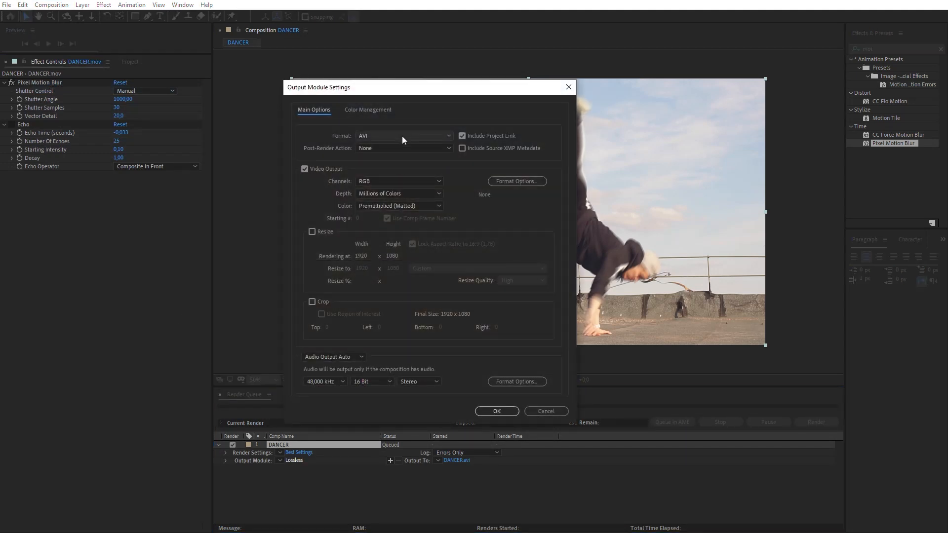
{"action": "left_click", "coordinate": [404, 135]}
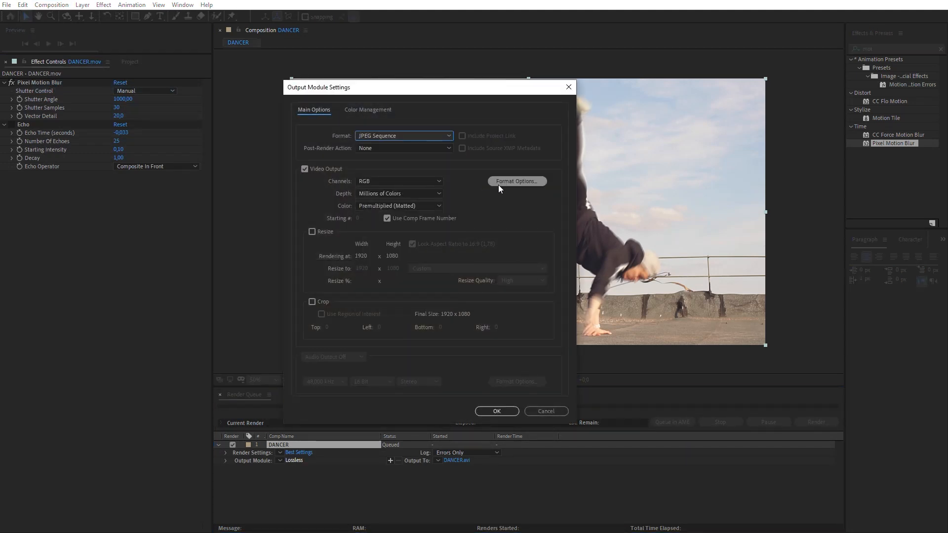
{"action": "left_click", "coordinate": [515, 180]}
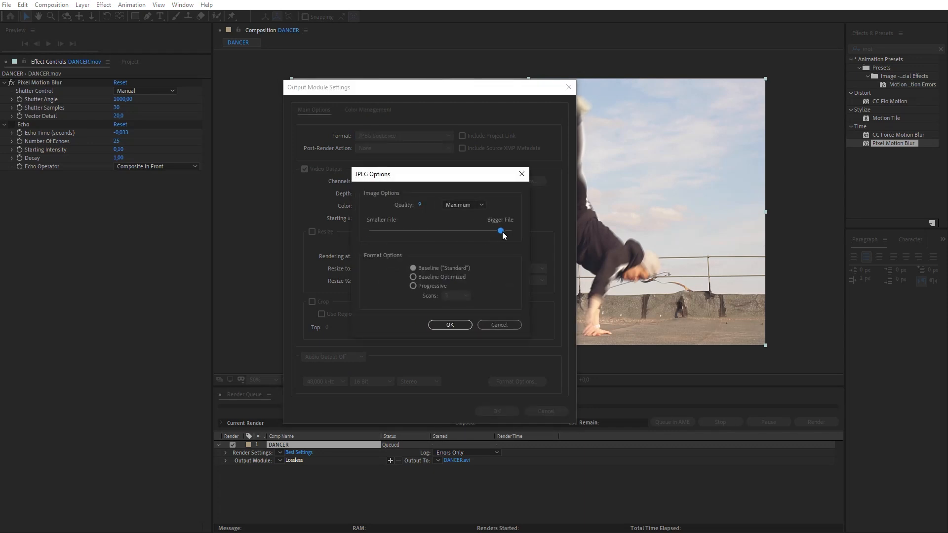
{"action": "left_click", "coordinate": [450, 325]}
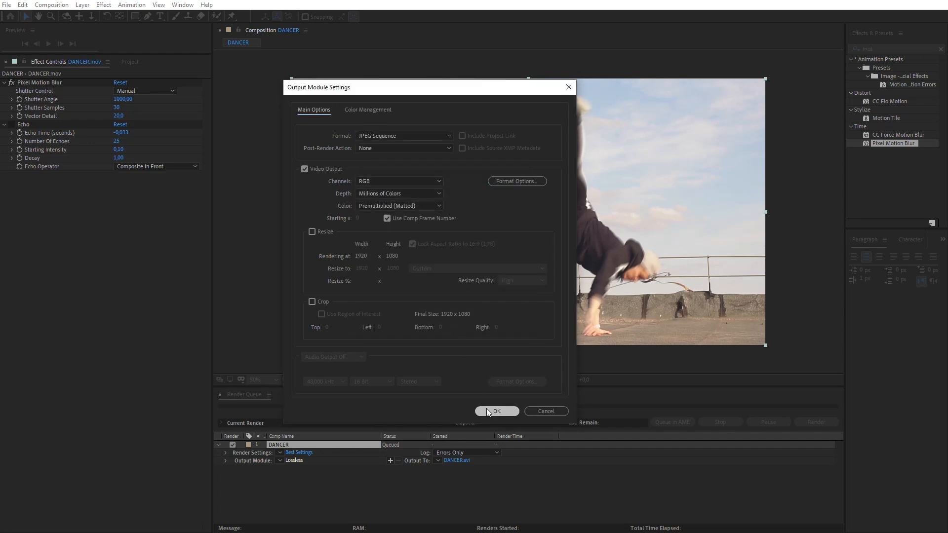
{"action": "left_click", "coordinate": [496, 411]}
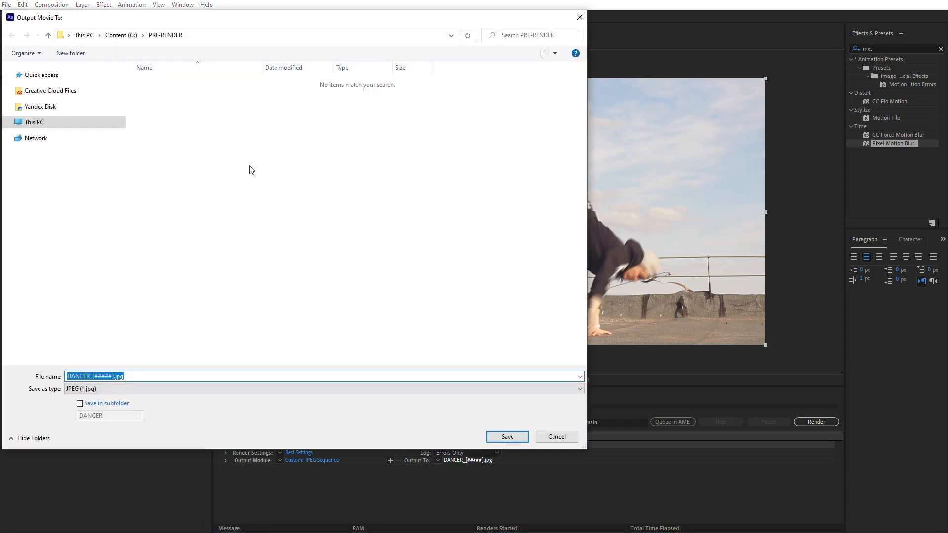
{"action": "left_click", "coordinate": [70, 53]}
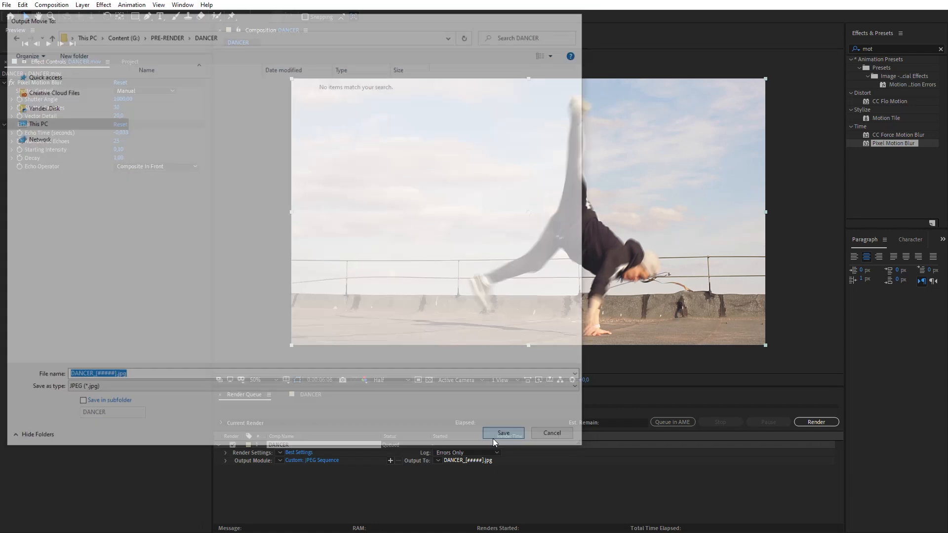
{"action": "left_click", "coordinate": [503, 434]}
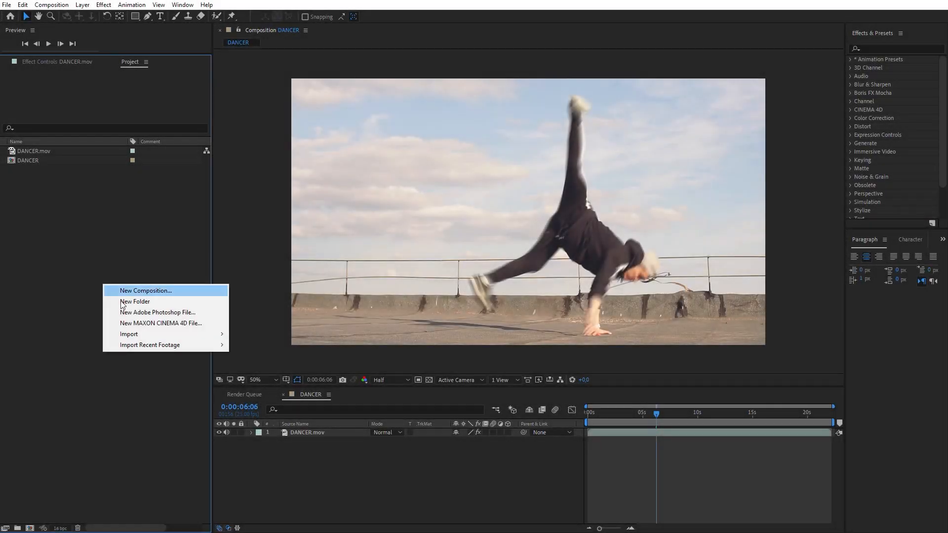
Step: Import the DANCER JPEG sequence and select the DANCER.mov layer to replace
{"action": "left_click", "coordinate": [128, 334]}
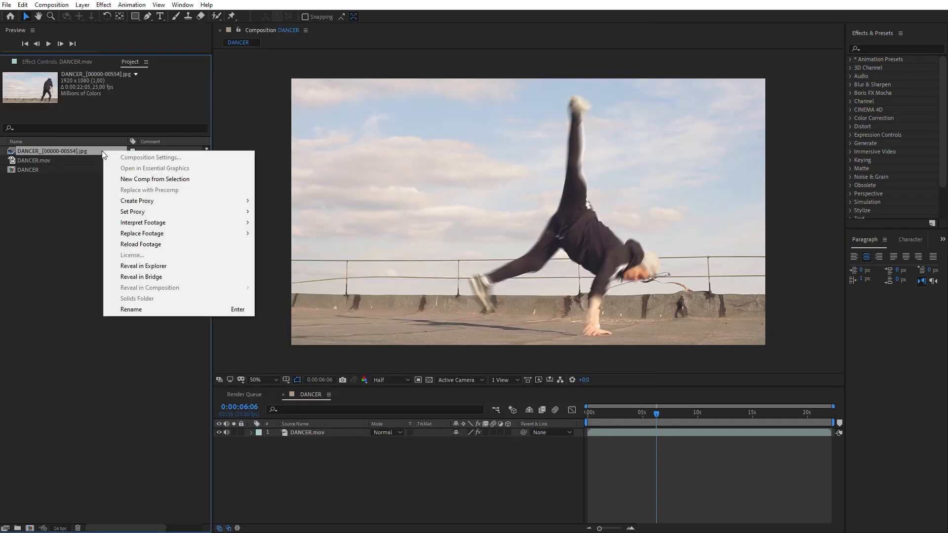
{"action": "left_click", "coordinate": [142, 223]}
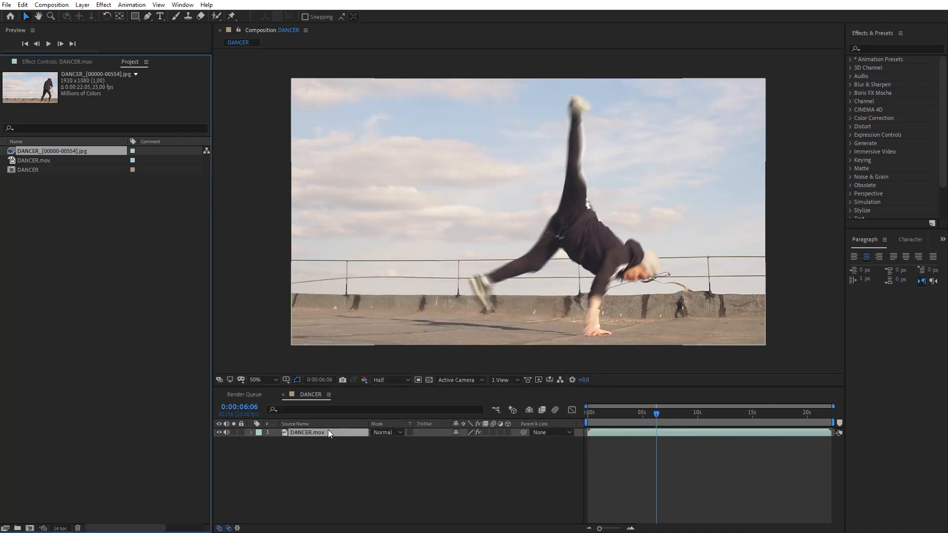
{"action": "left_click", "coordinate": [307, 432]}
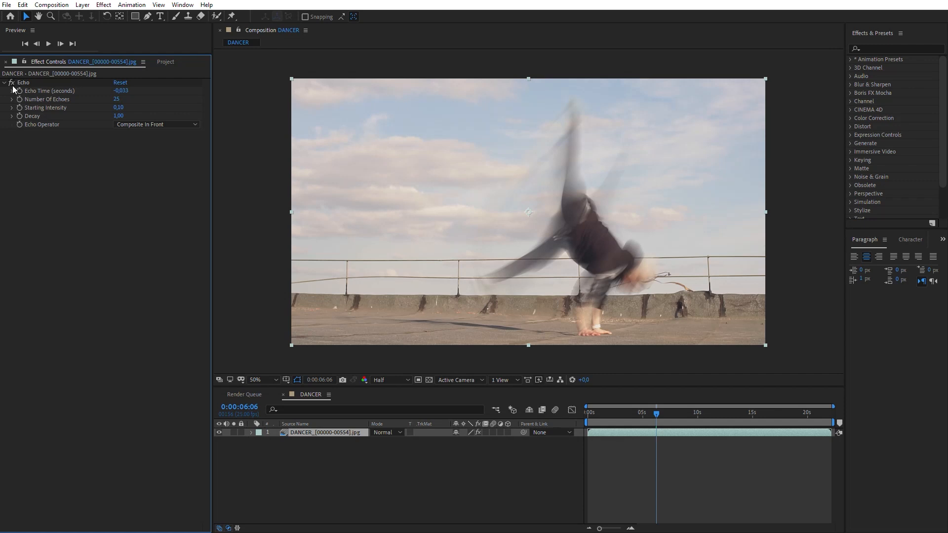
Step: Duplicate the echoed dancer layer with Ctrl+D
{"action": "key", "text": "ctrl+d"}
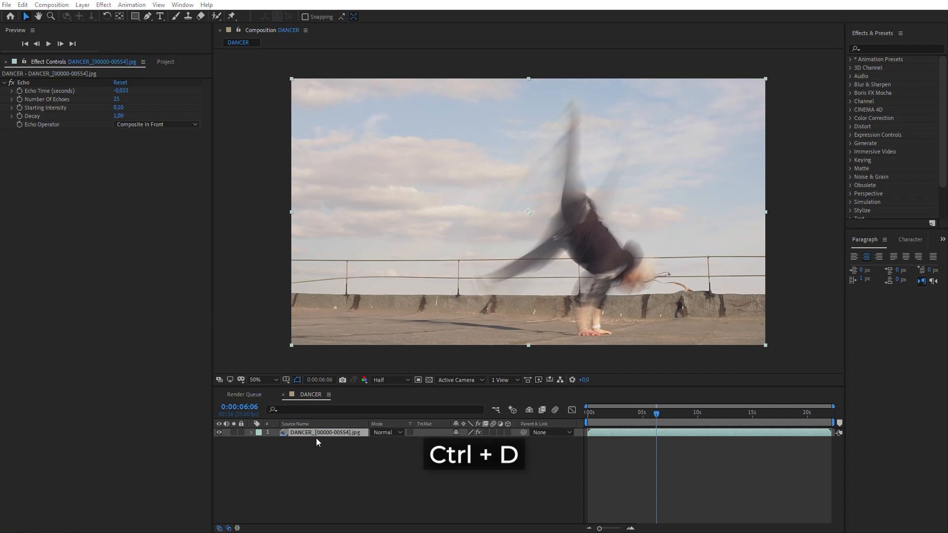
{"action": "key", "text": "ctrl+d"}
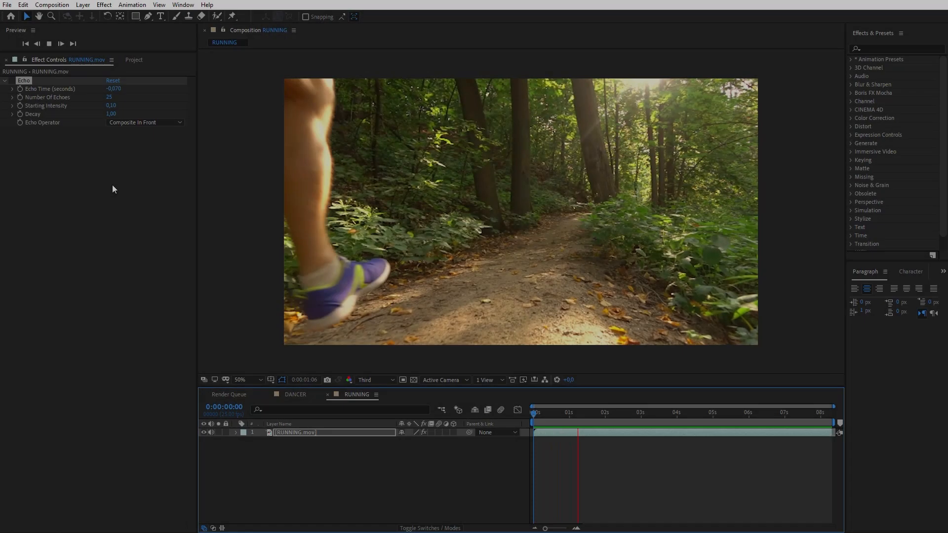
Step: Duplicate RUNNING.mov and rename the layers Character and BG
{"action": "left_click", "coordinate": [649, 412]}
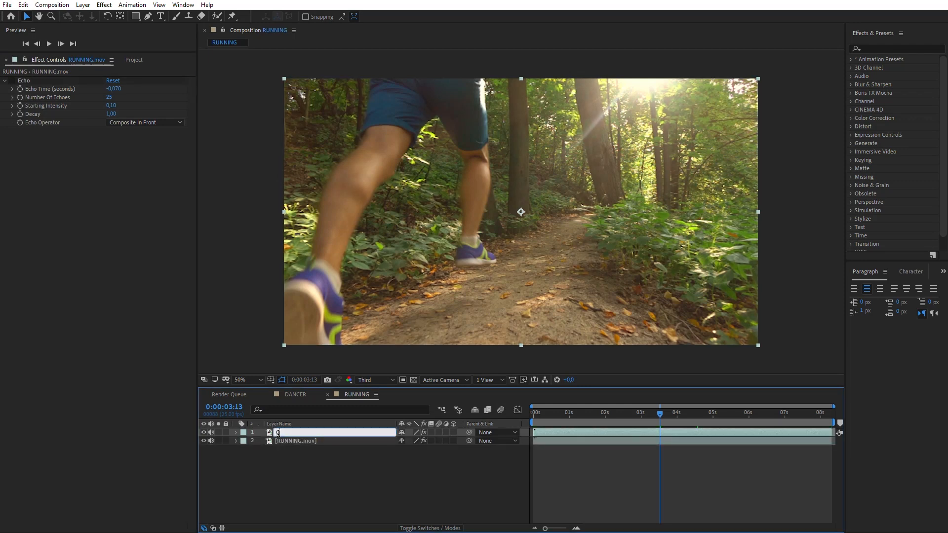
{"action": "type", "text": "Character"}
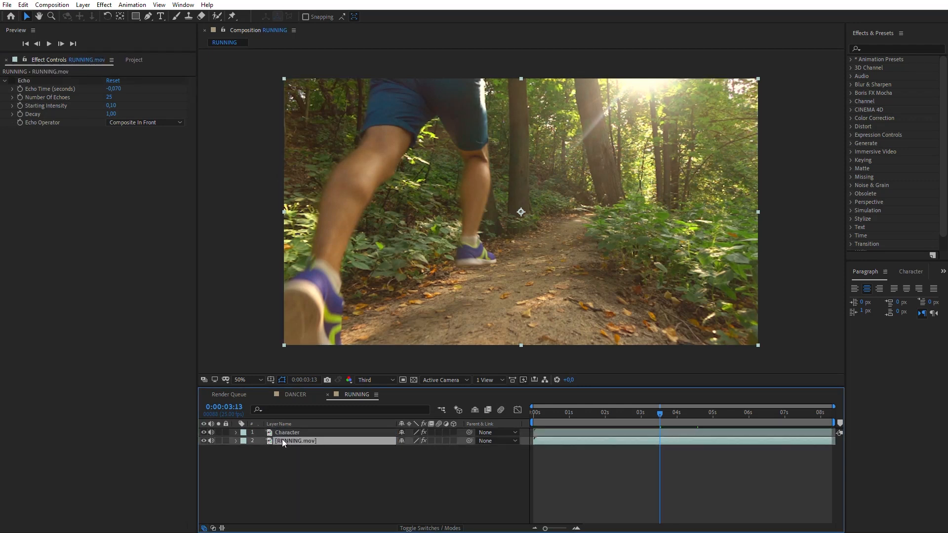
{"action": "type", "text": "BG"}
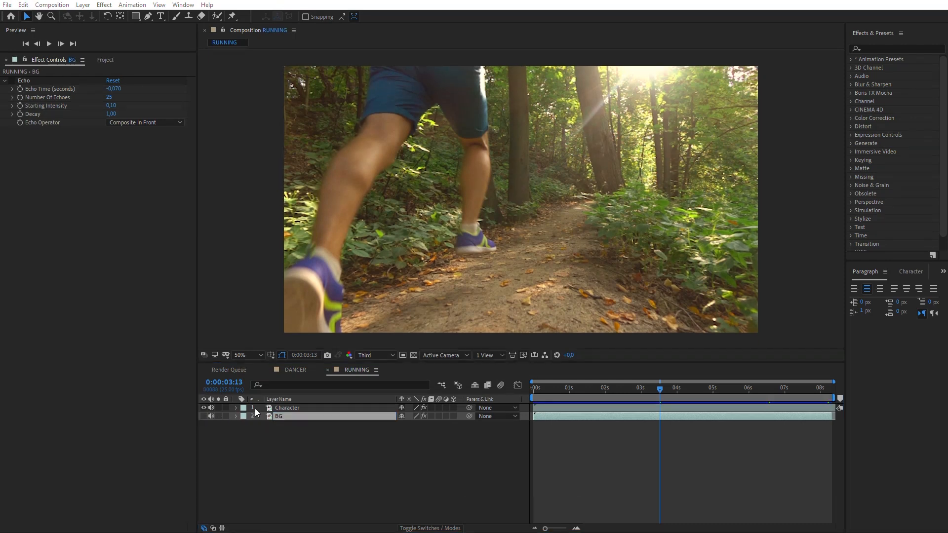
Step: Roto-brush the Character layer, subtracting the tree trunk and background, checking neighbouring frames
{"action": "left_click", "coordinate": [371, 355]}
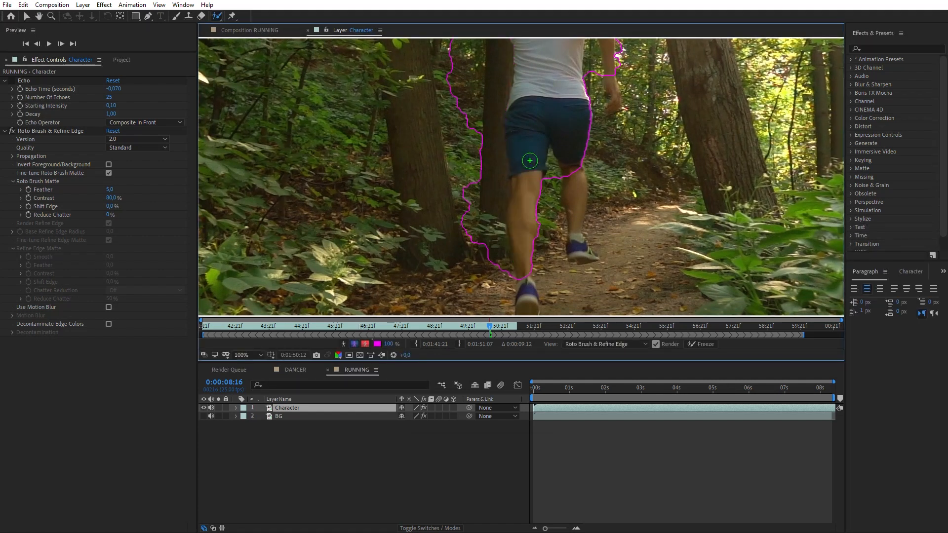
{"action": "left_click_drag", "start_coordinate": [530, 160], "coordinate": [477, 78]}
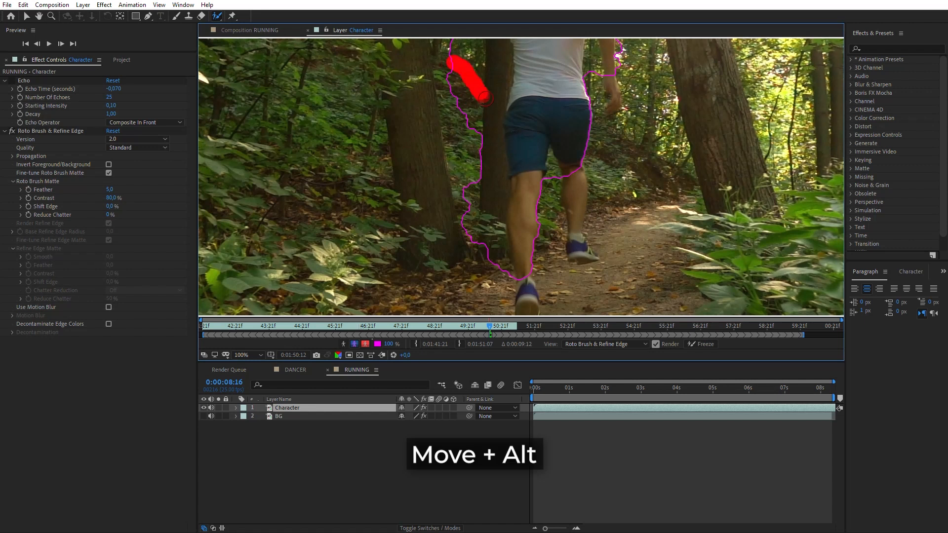
{"action": "left_click_drag", "start_coordinate": [477, 78], "coordinate": [504, 278]}
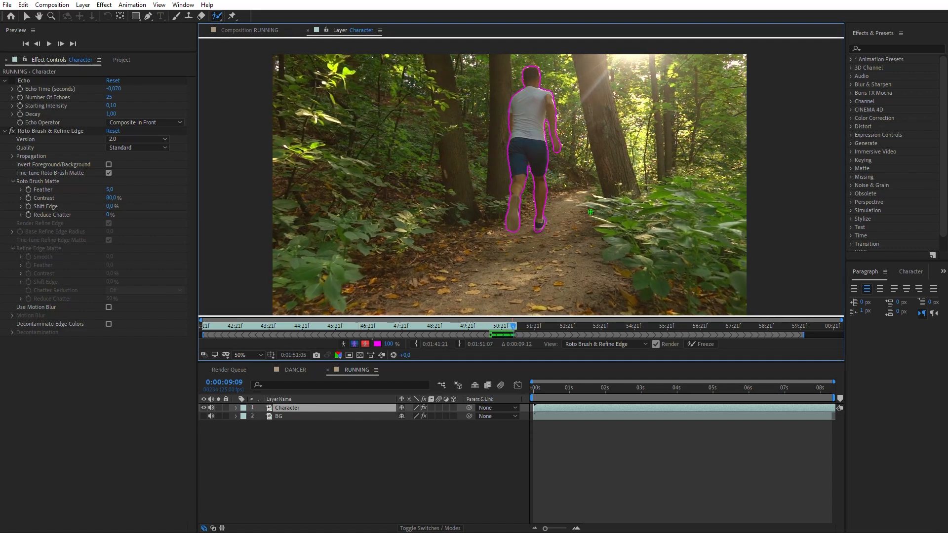
{"action": "left_click", "coordinate": [515, 326]}
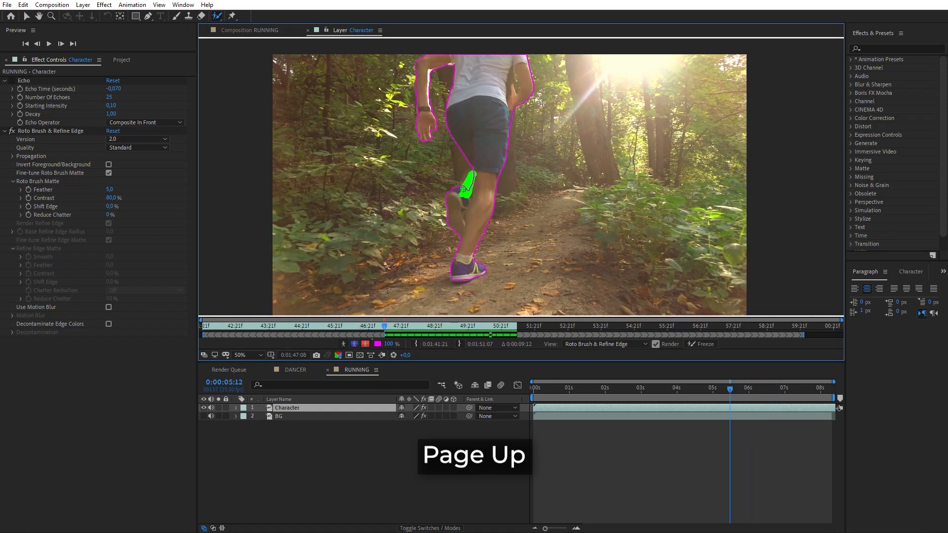
{"action": "key", "text": "pageup"}
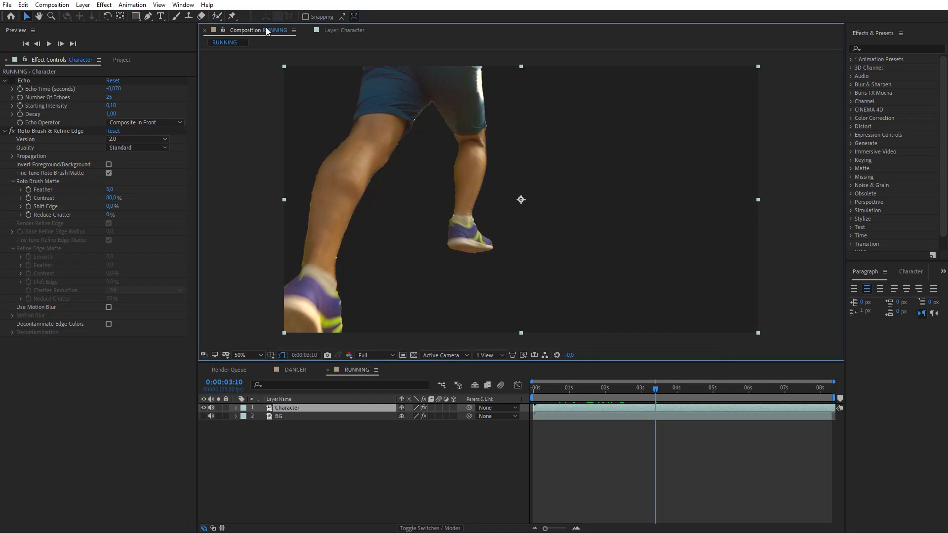
Step: Pre-compose the Character layer, moving all attributes into the new comp
{"action": "left_click", "coordinate": [82, 4]}
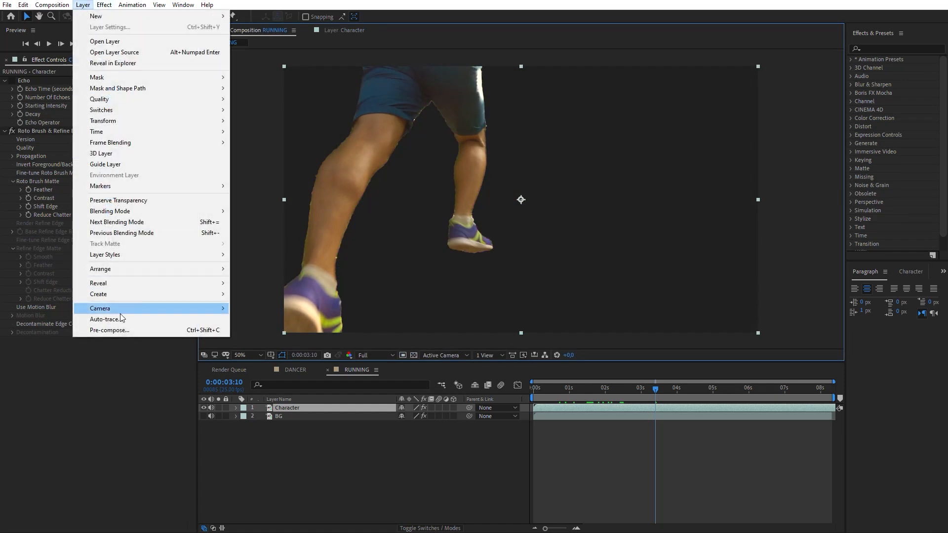
{"action": "left_click", "coordinate": [109, 330]}
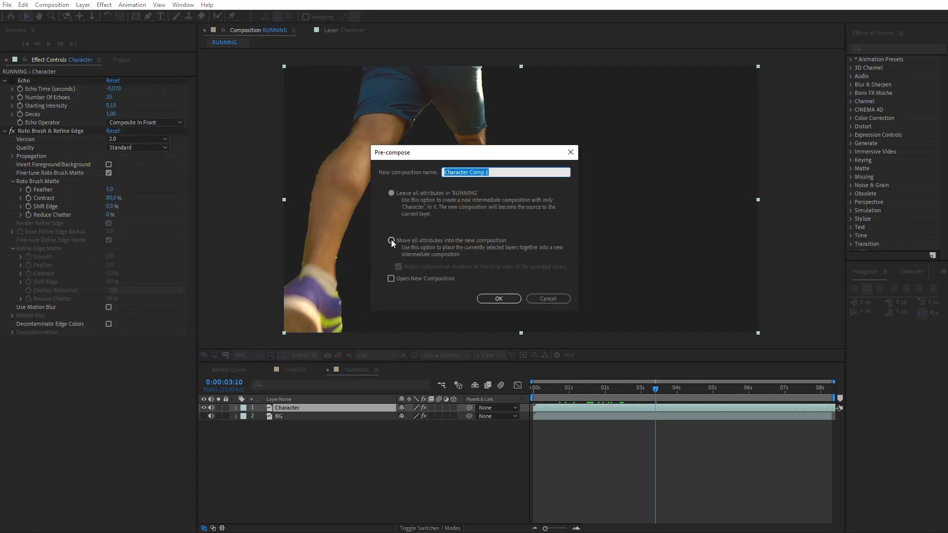
{"action": "left_click", "coordinate": [498, 298]}
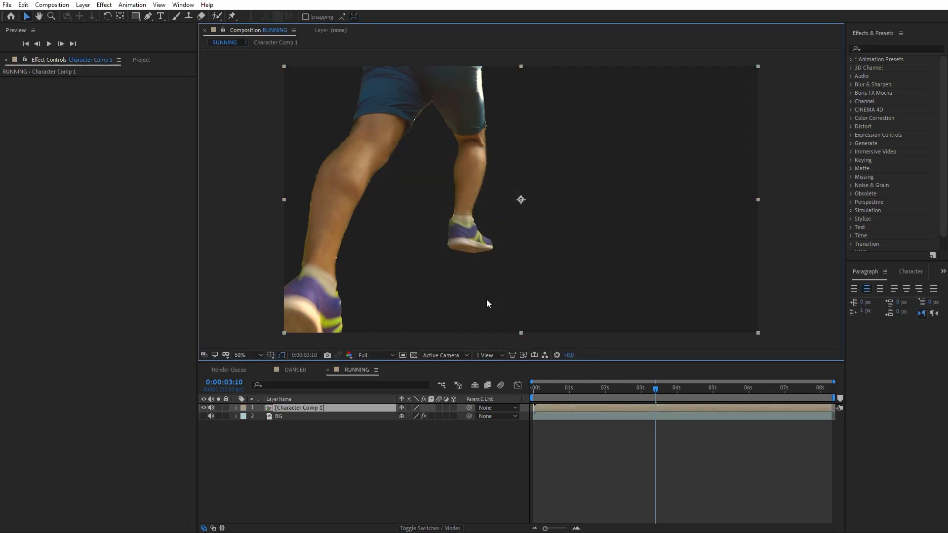
Step: Add Pixel Motion Blur with 5000 shutter angle and paste the Echo effect
{"action": "type", "text": "mot"}
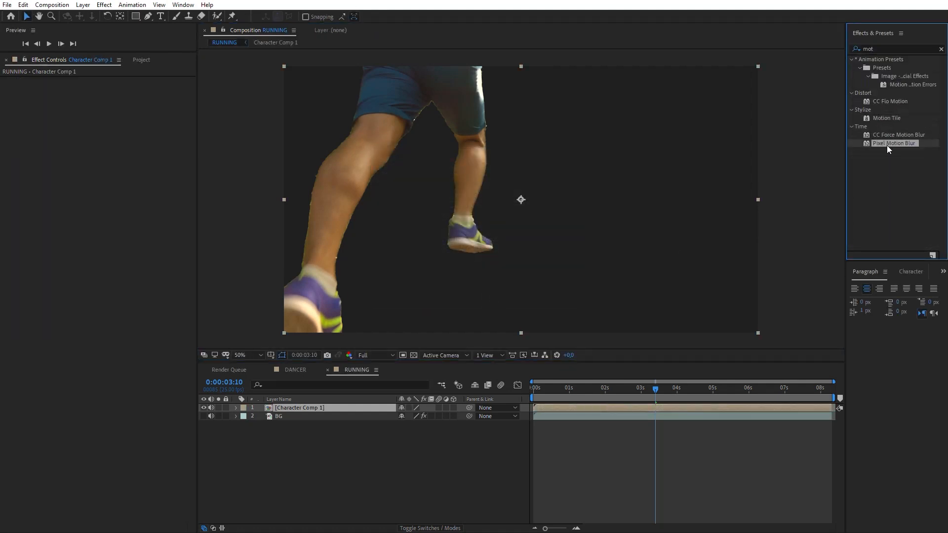
{"action": "double_click", "coordinate": [895, 143]}
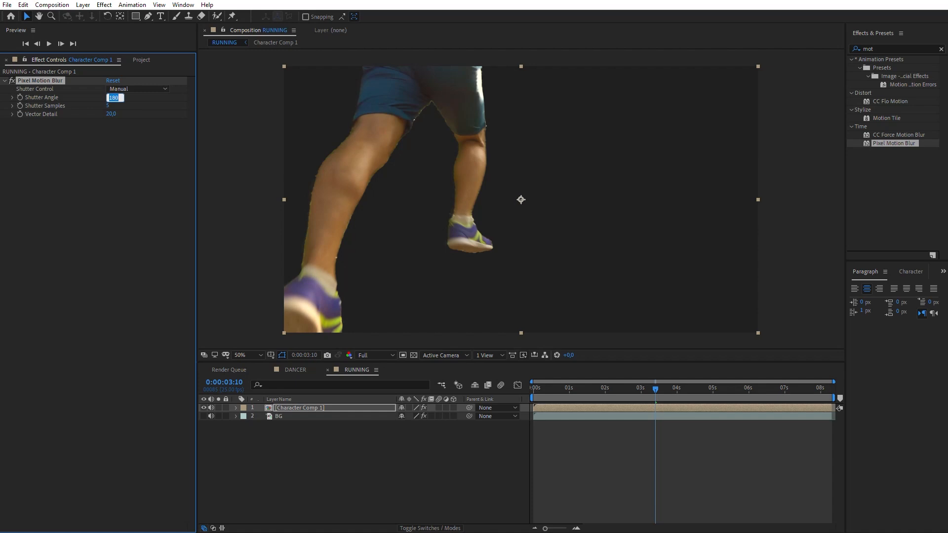
{"action": "type", "text": "5000"}
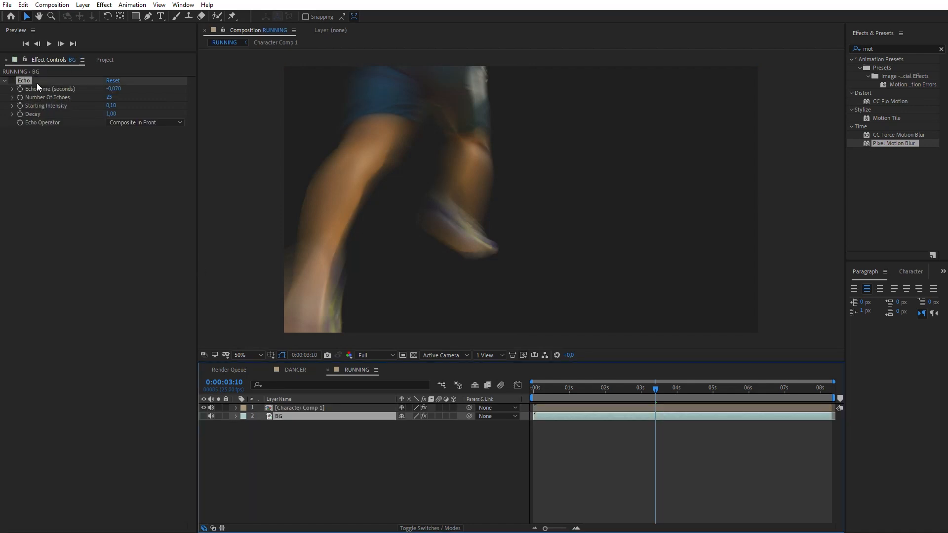
{"action": "key", "text": "ctrl+v"}
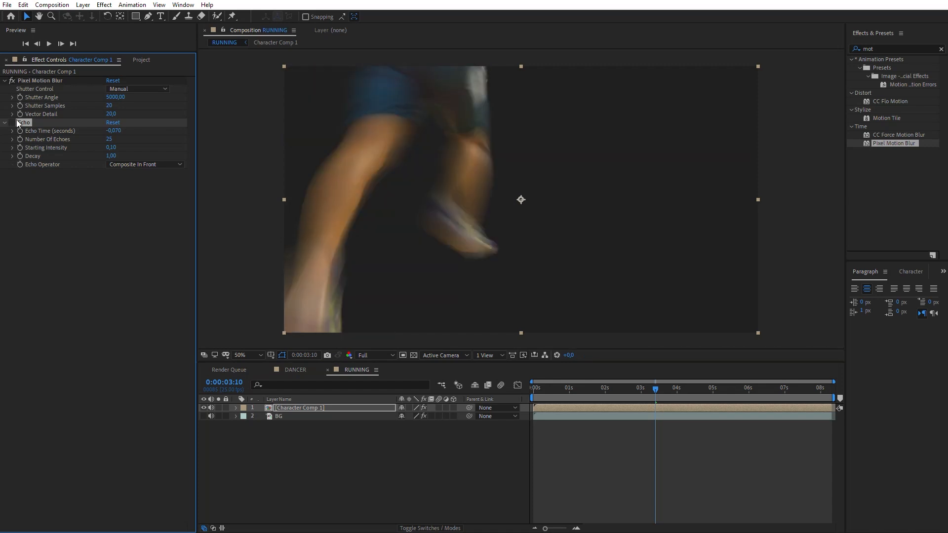
Step: Queue RUNNING to render as a PNG Sequence with RGB + Alpha channels
{"action": "left_click", "coordinate": [52, 5]}
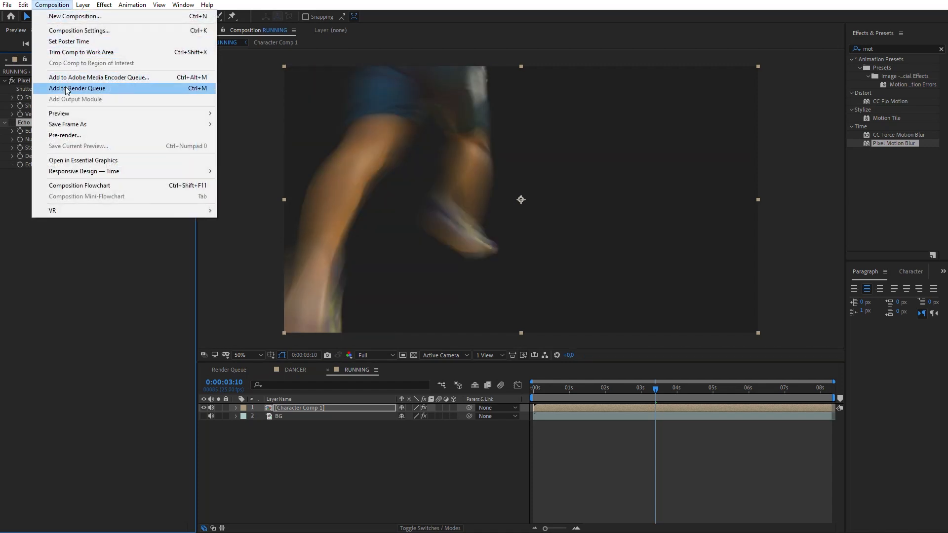
{"action": "left_click", "coordinate": [77, 88]}
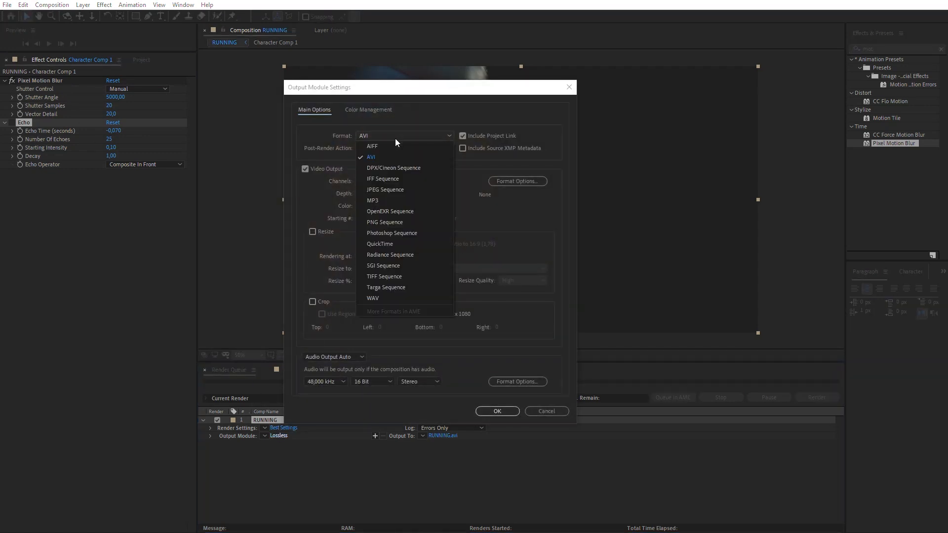
{"action": "left_click", "coordinate": [385, 222]}
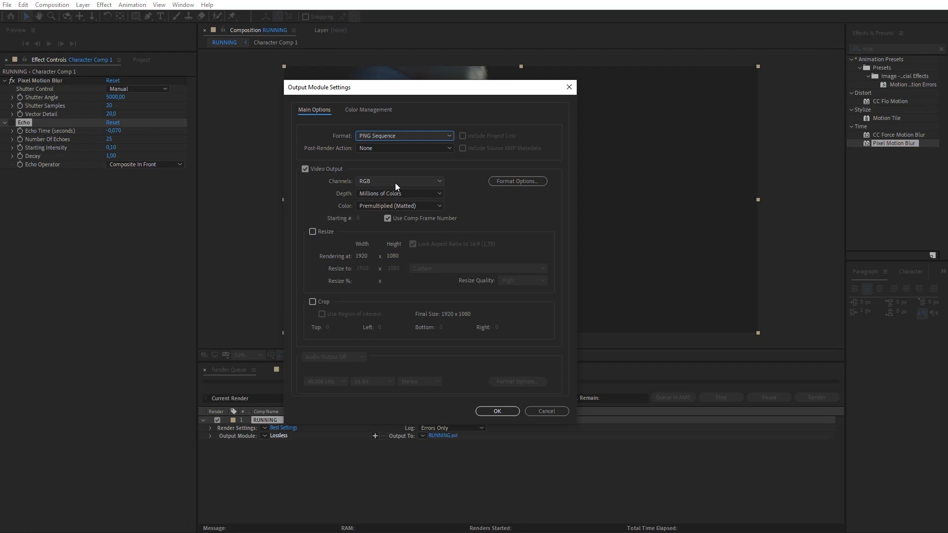
{"action": "left_click", "coordinate": [399, 181]}
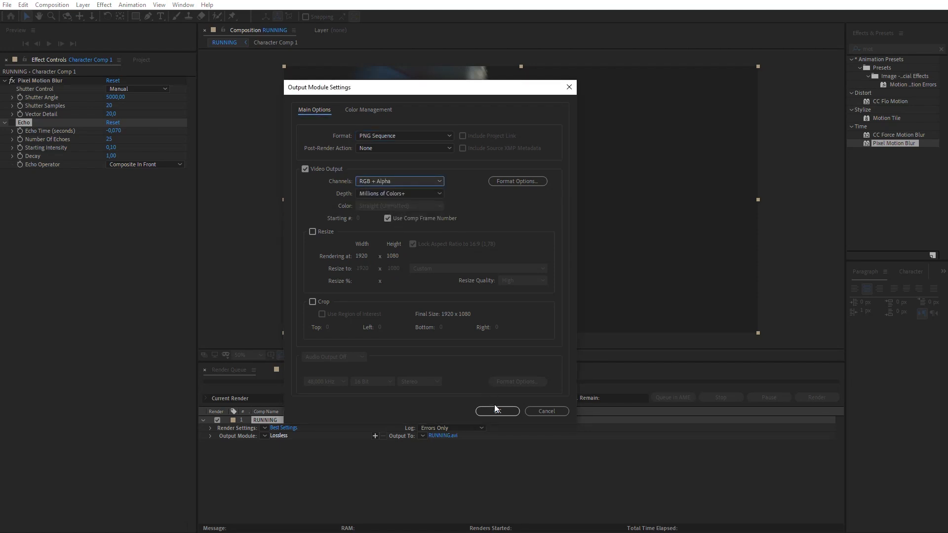
{"action": "left_click", "coordinate": [498, 411]}
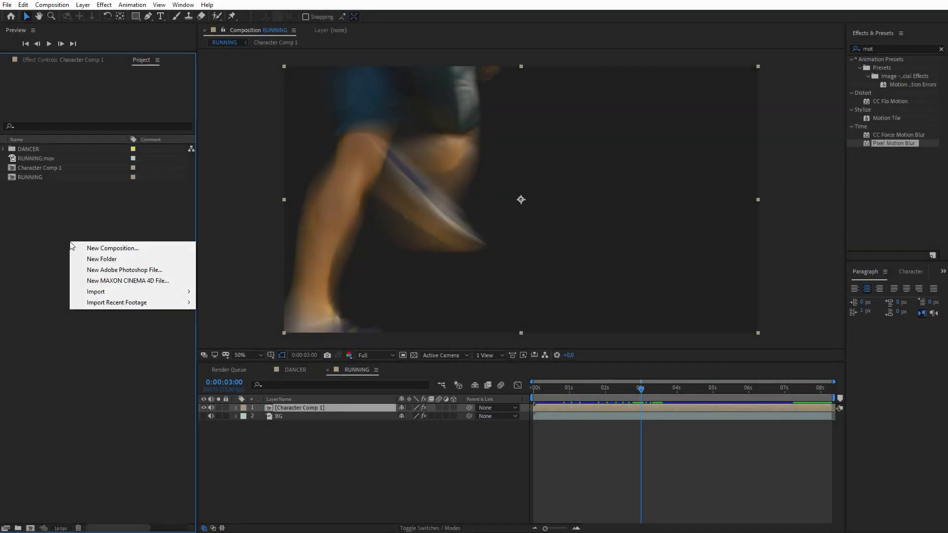
Step: Import and interpret the PNG sequence, then delete its Pixel Motion Blur effect
{"action": "left_click", "coordinate": [95, 291]}
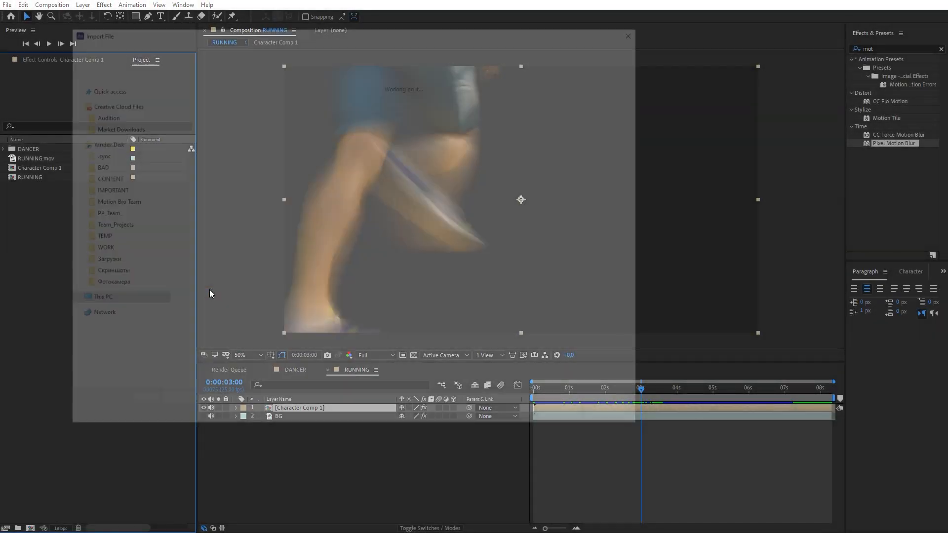
{"action": "right_click", "coordinate": [36, 158]}
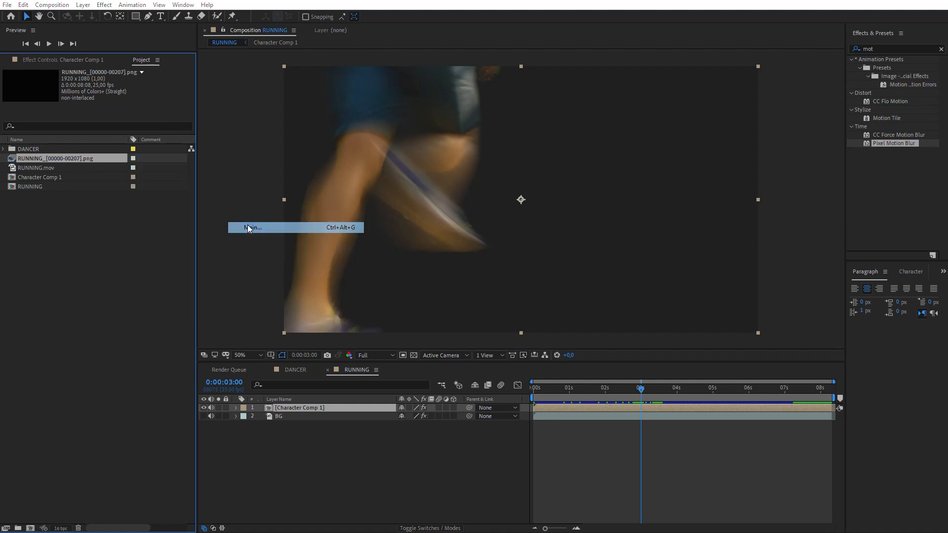
{"action": "left_click", "coordinate": [250, 227]}
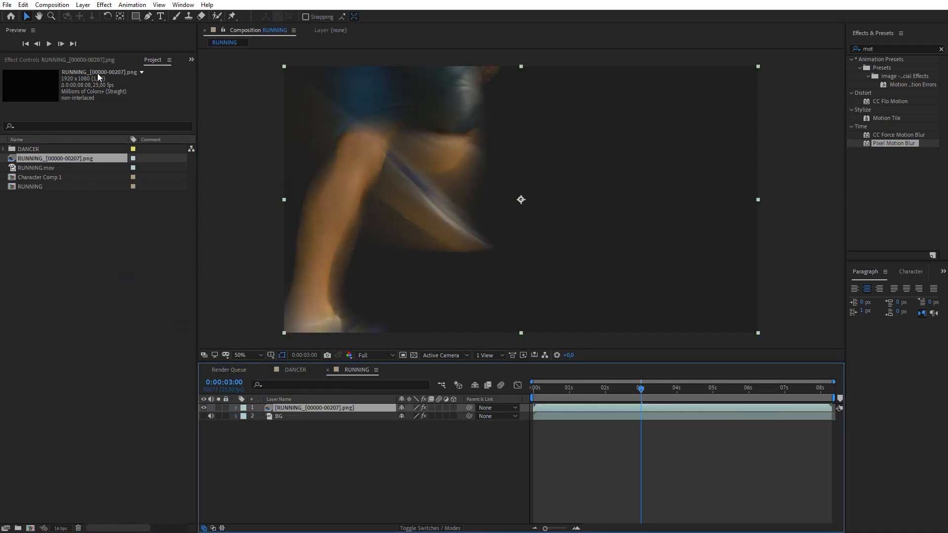
{"action": "key", "text": "Delete"}
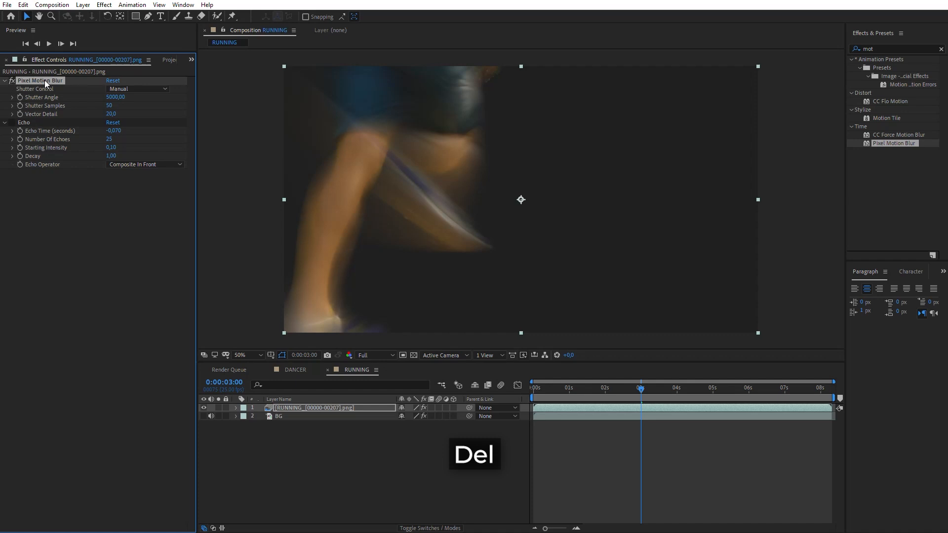
{"action": "key", "text": "Delete"}
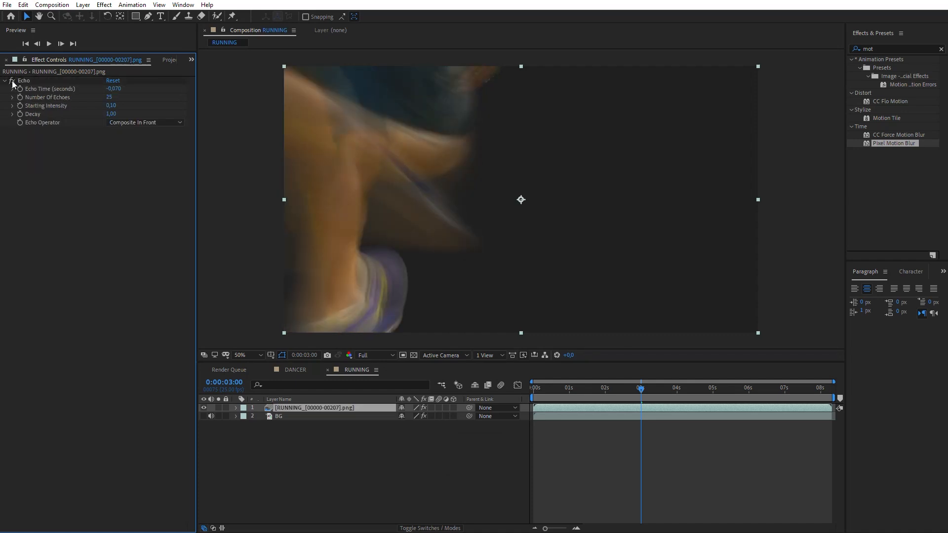